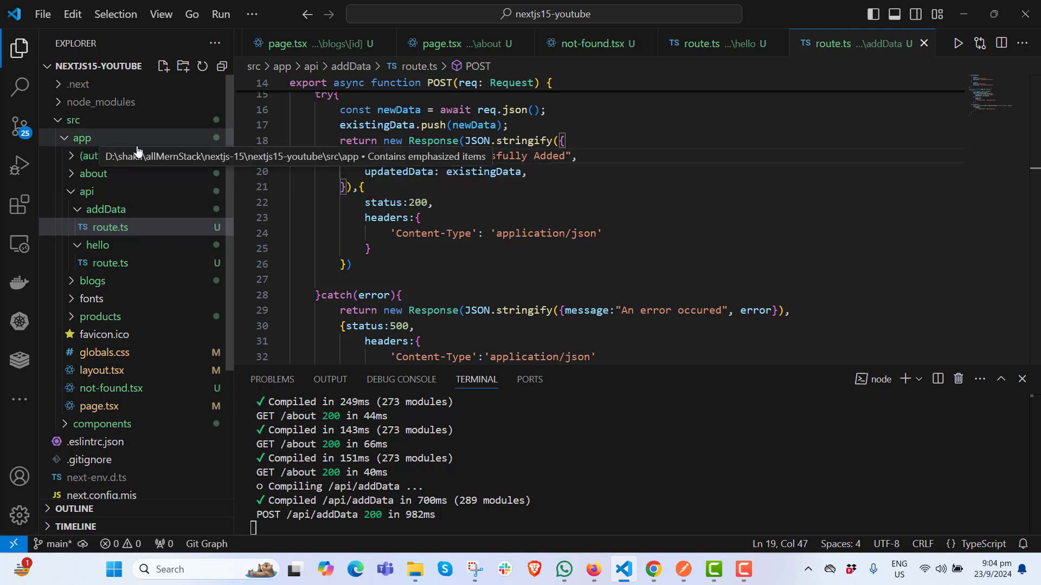
mouse_move(299, 155)
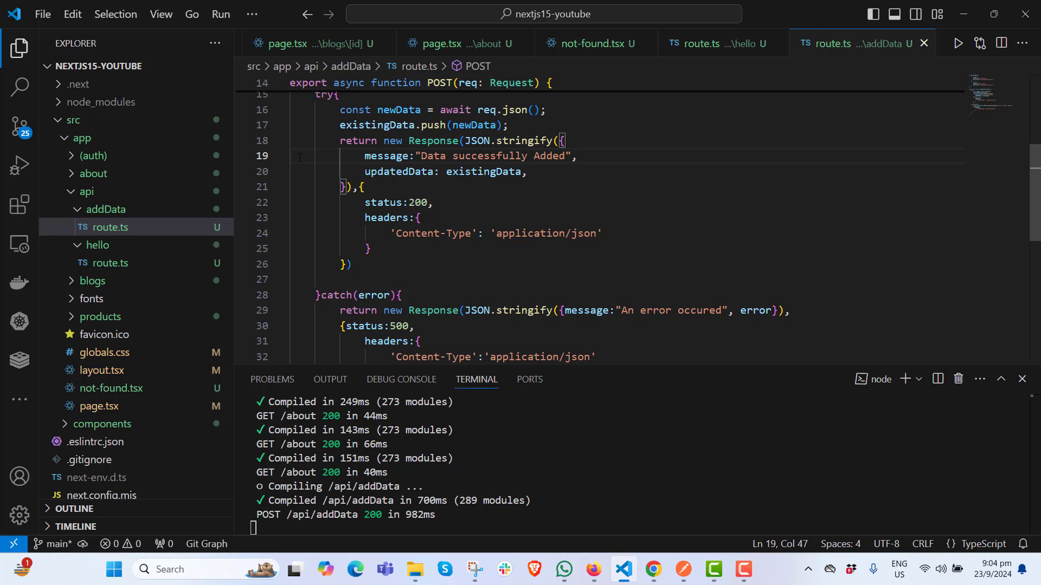
mouse_move(176, 160)
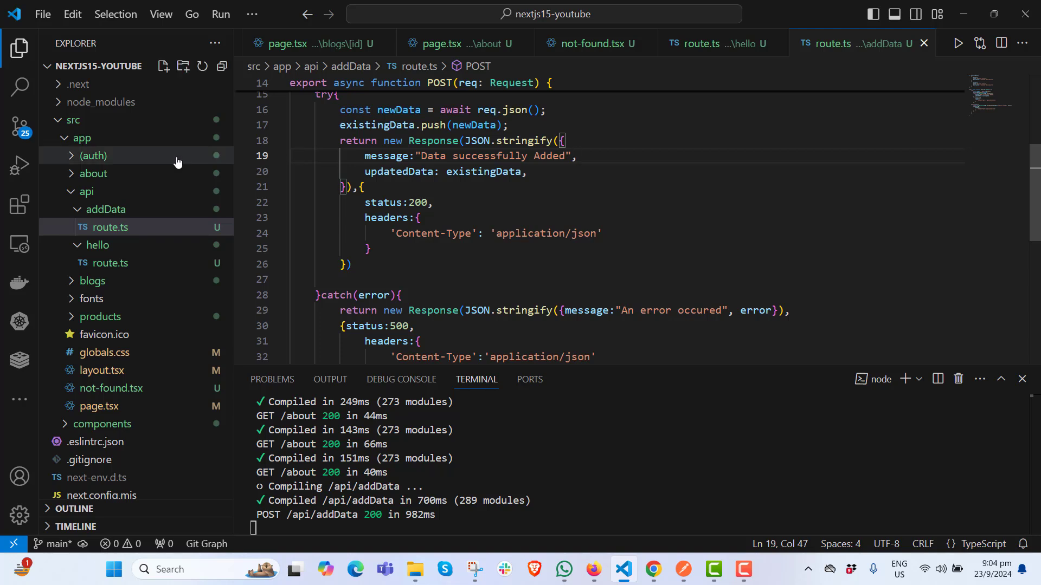
Step: Collapse the app and src folders to show only top-level project items
click(81, 138)
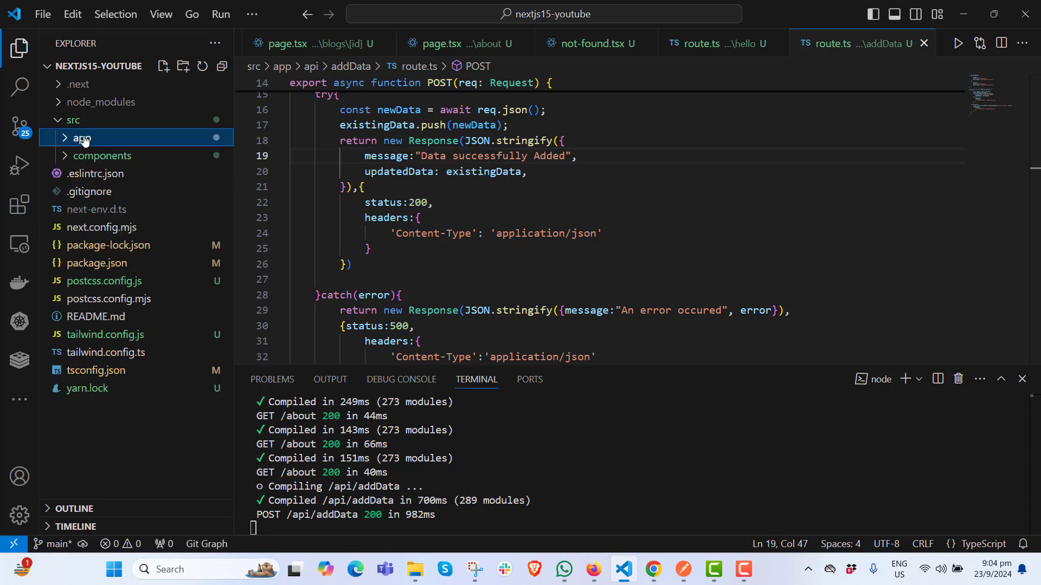
click(73, 119)
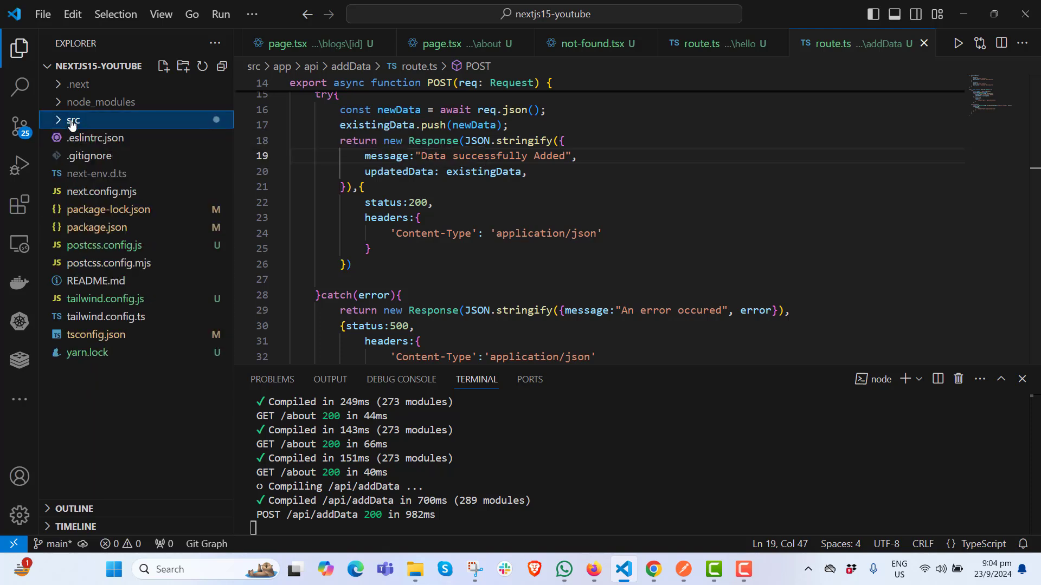
mouse_move(114, 398)
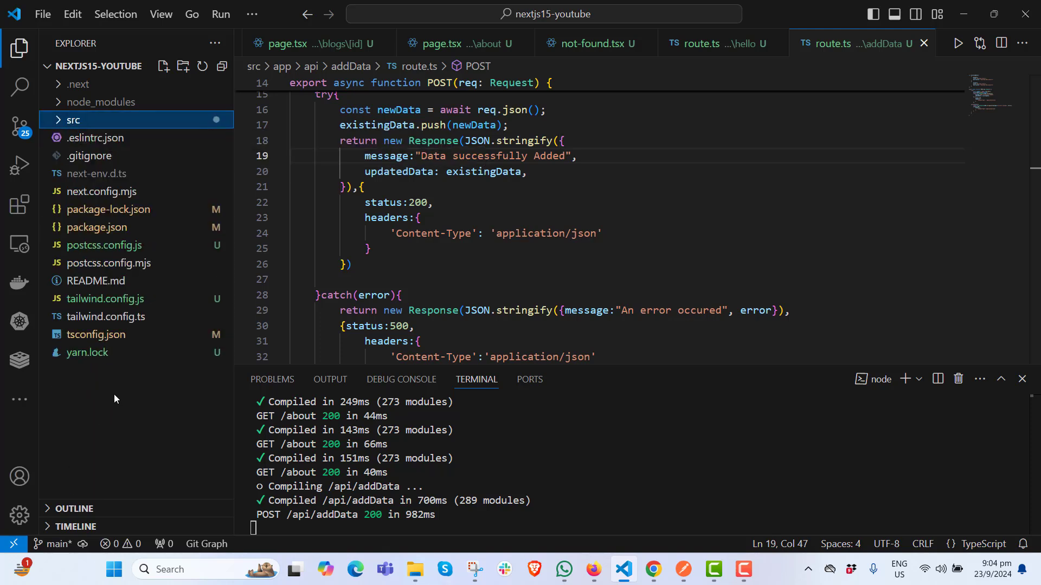
mouse_move(89, 400)
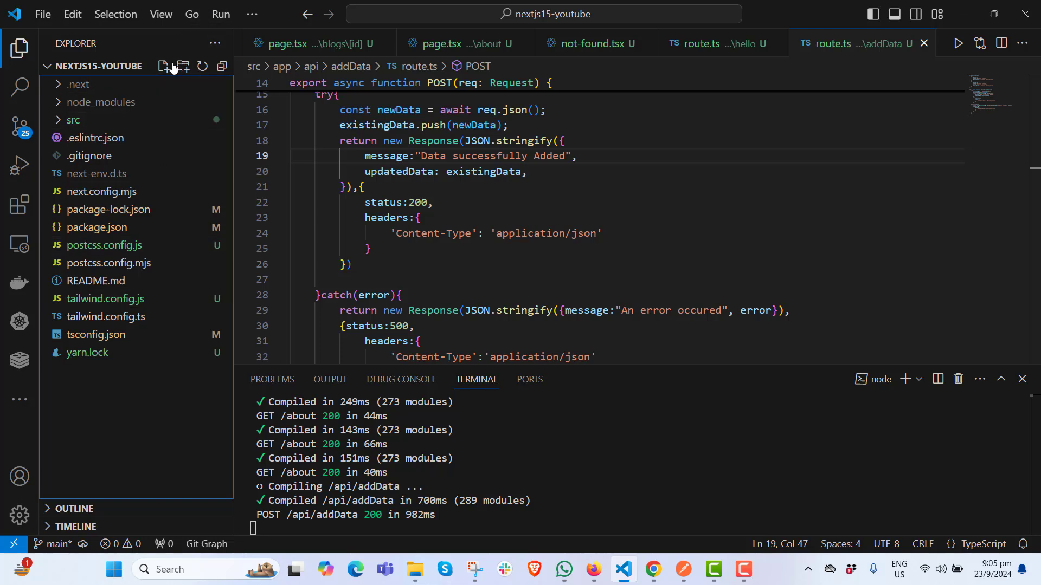
Step: Create a new .env.local file at the project root for the API URL, app name and secret key
click(163, 66)
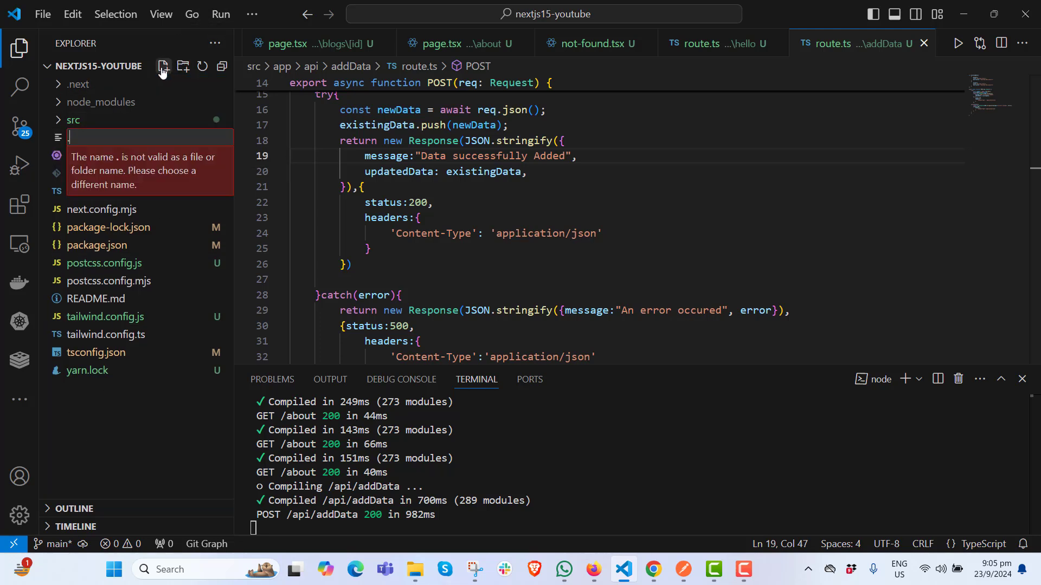
text(.env.)
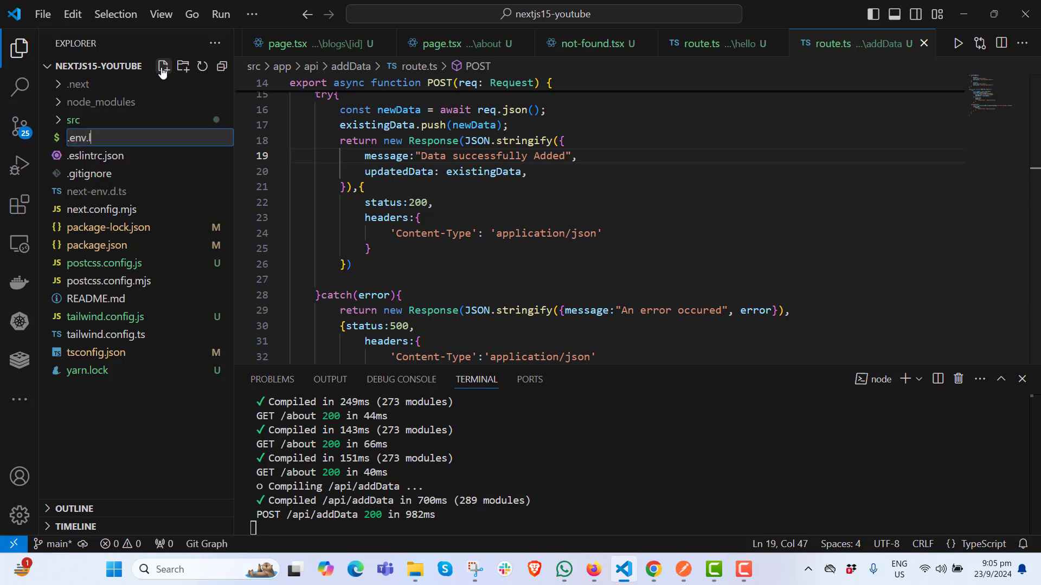
text(local)
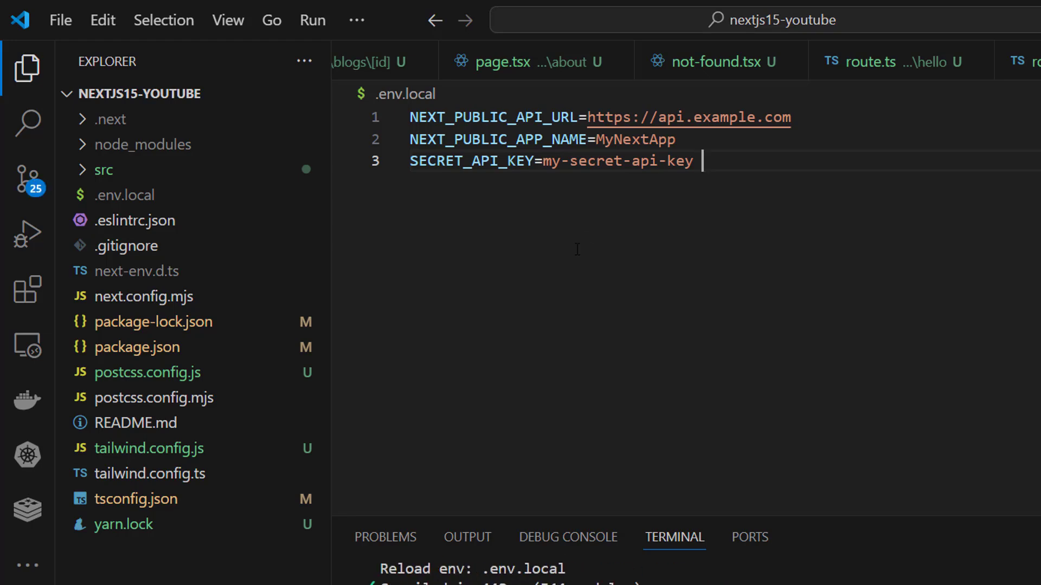
mouse_move(147, 169)
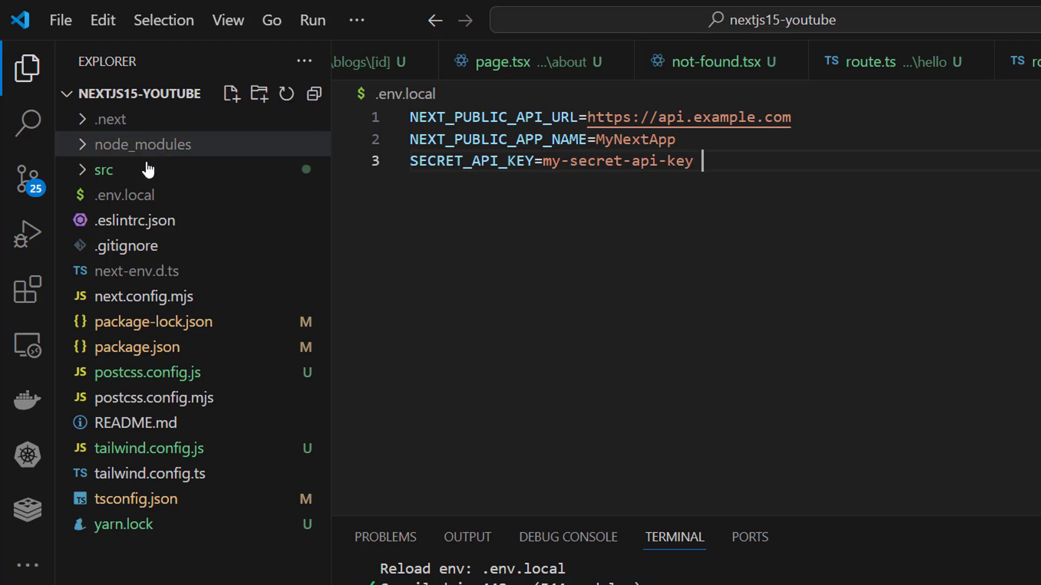
Step: Expand src and its app folder to reveal the routes, layout and page files
click(104, 170)
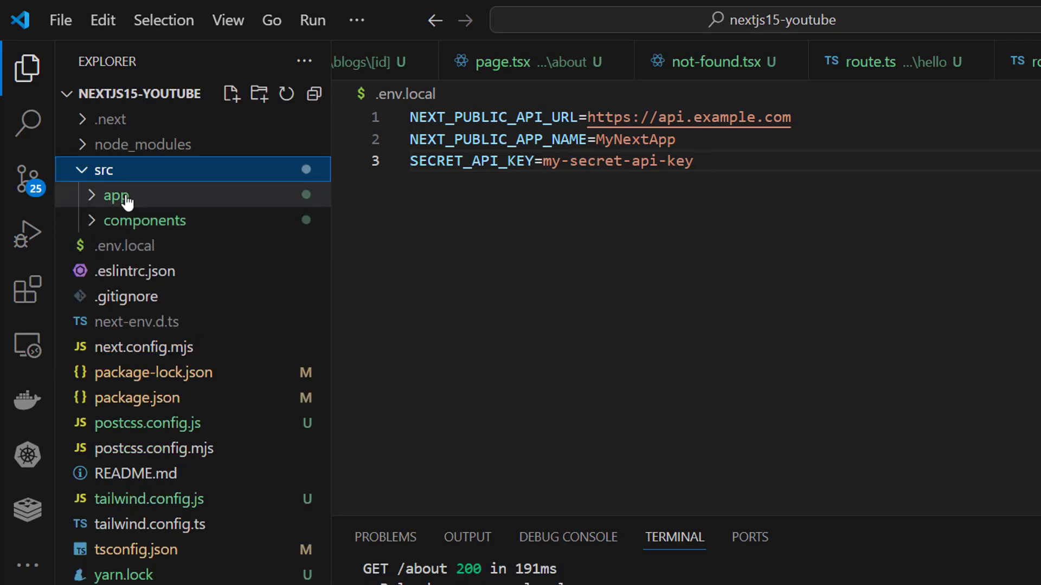
click(116, 195)
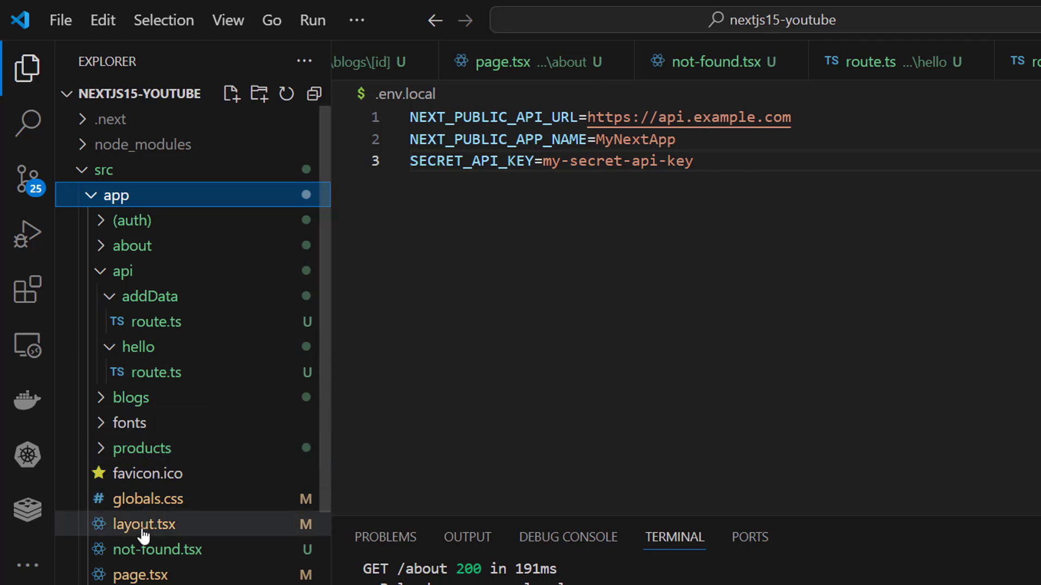
Step: Open src/app/page.tsx and position on blank line 13 for a new h1
click(141, 574)
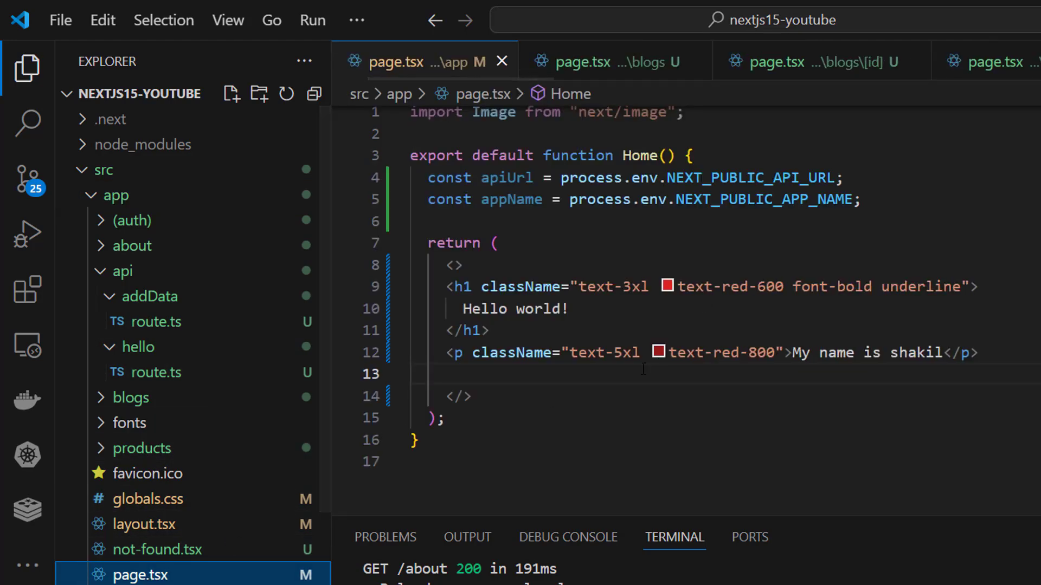
click(436, 374)
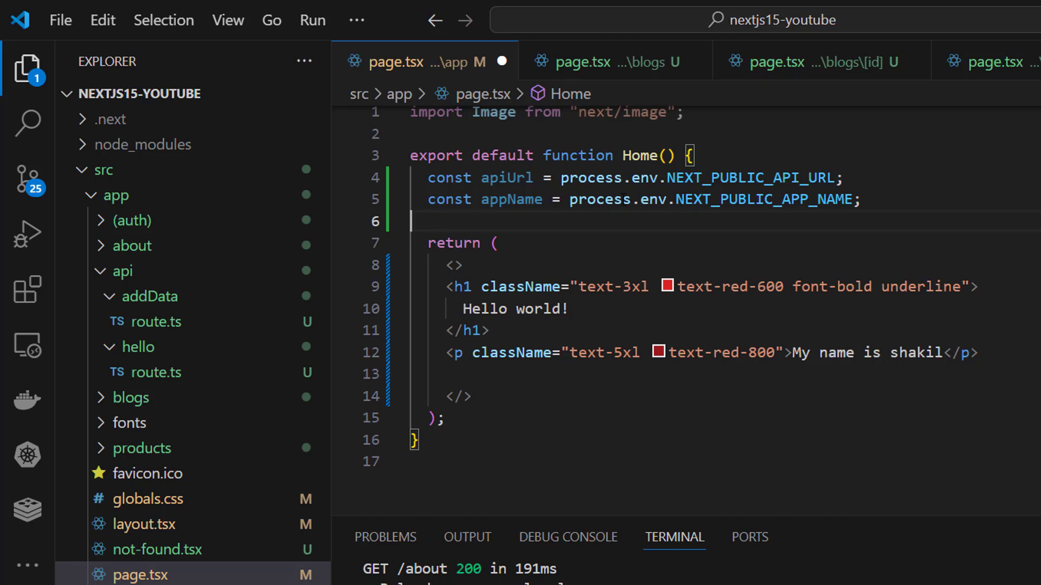
mouse_move(511, 200)
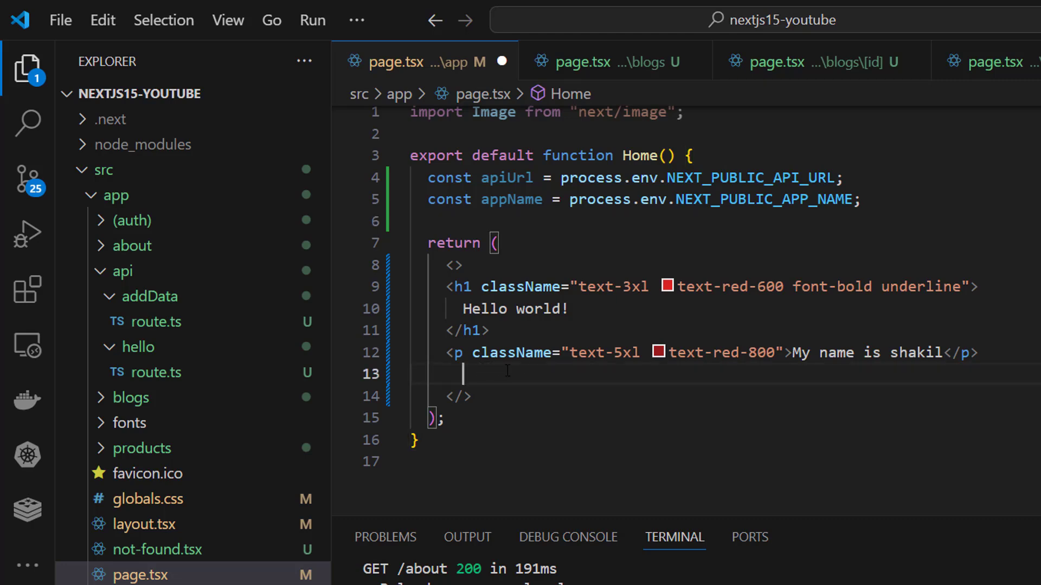
mouse_move(538, 369)
text(<h1></h1>)
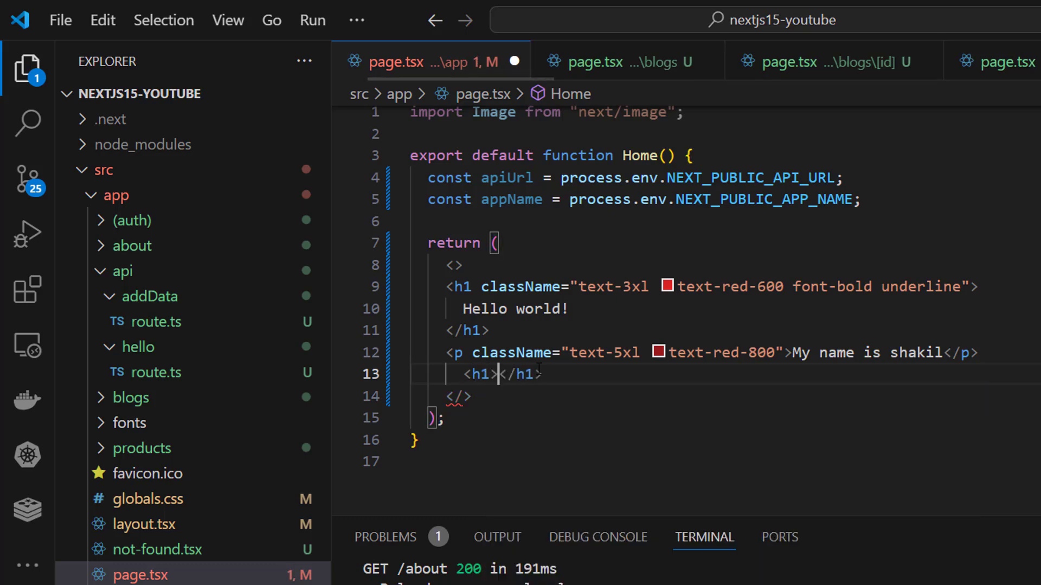
Step: Write the h1 'Welcome to app name: {appName}' and add a line below it
text(W)
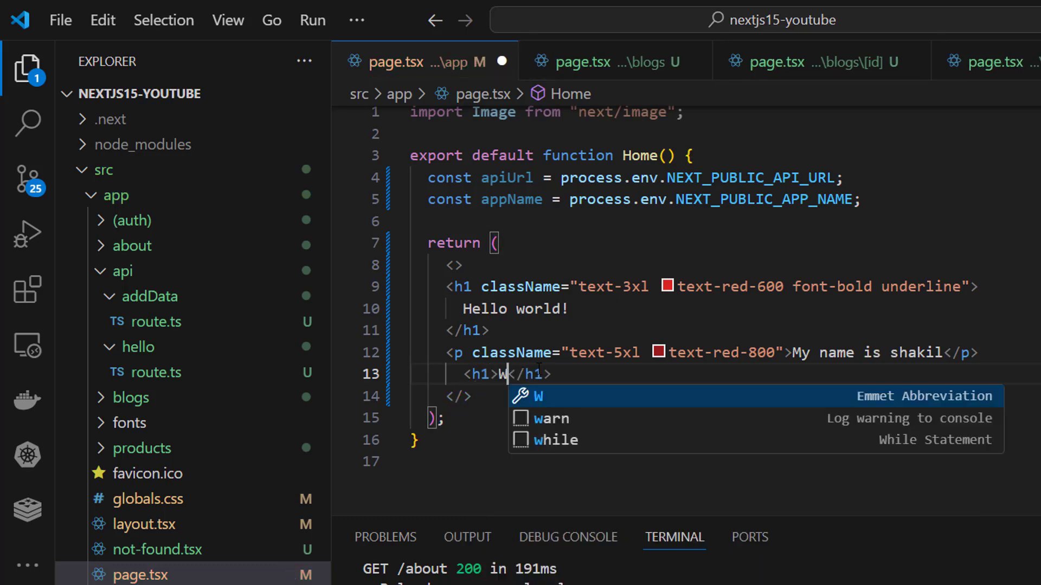
text(w)
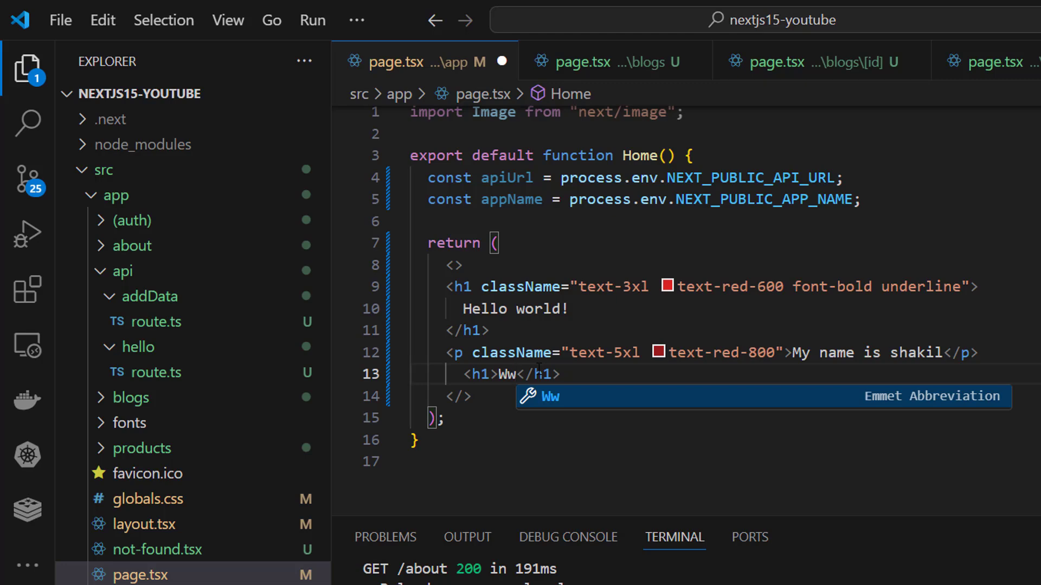
text(elcome to app)
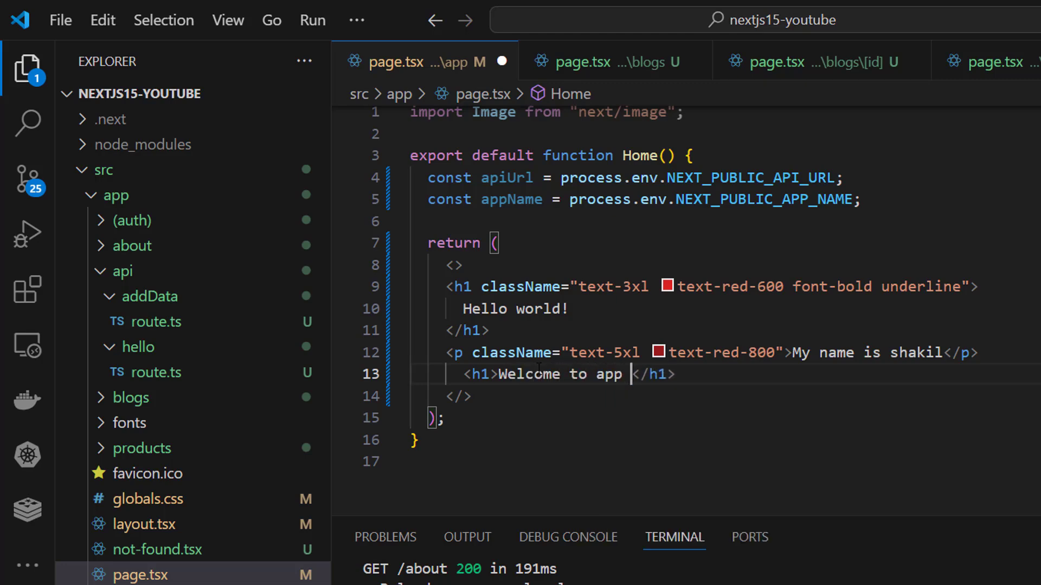
text(name: {)
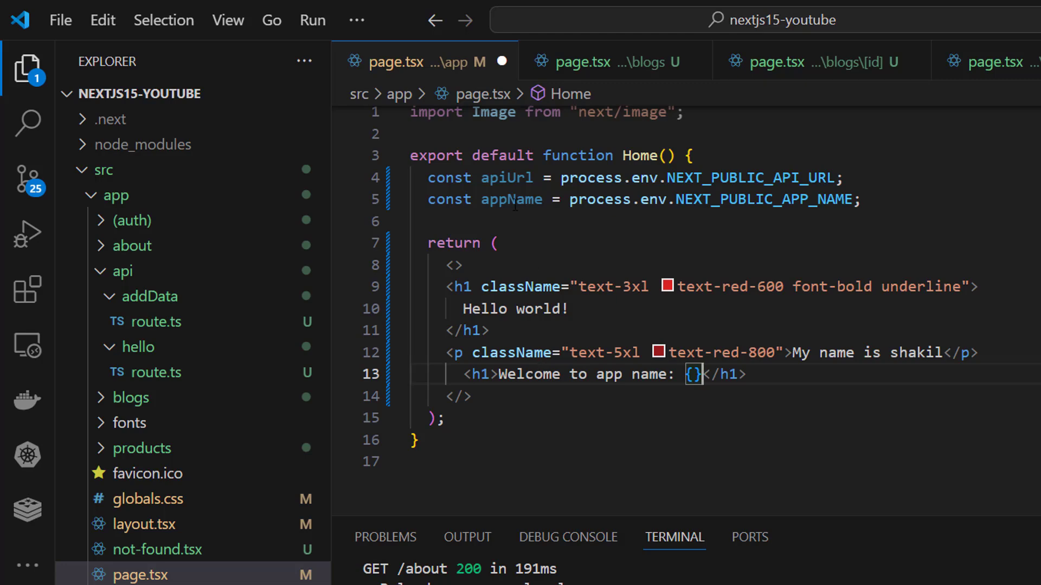
double_click(512, 200)
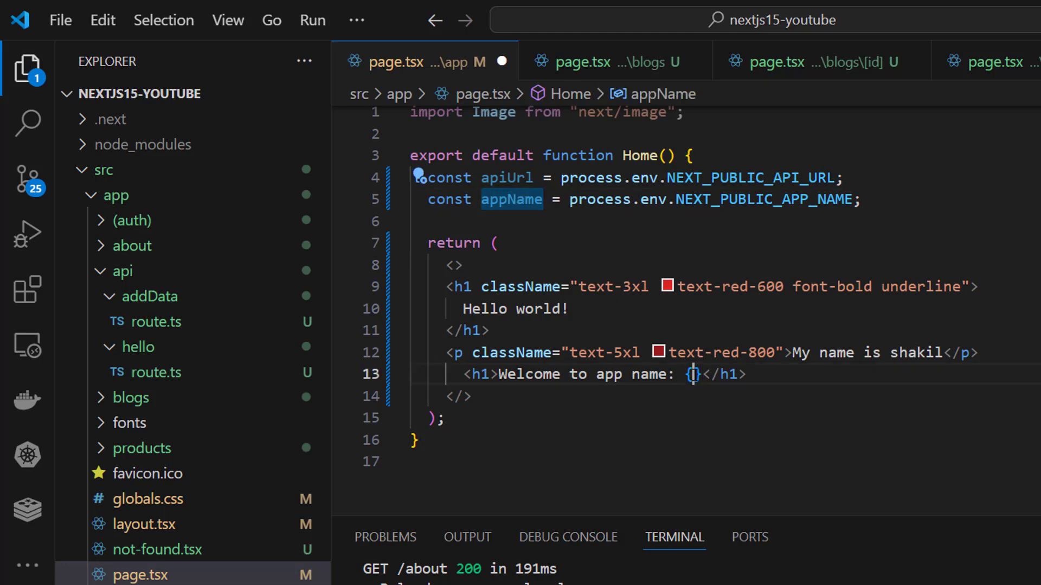
text(appName)
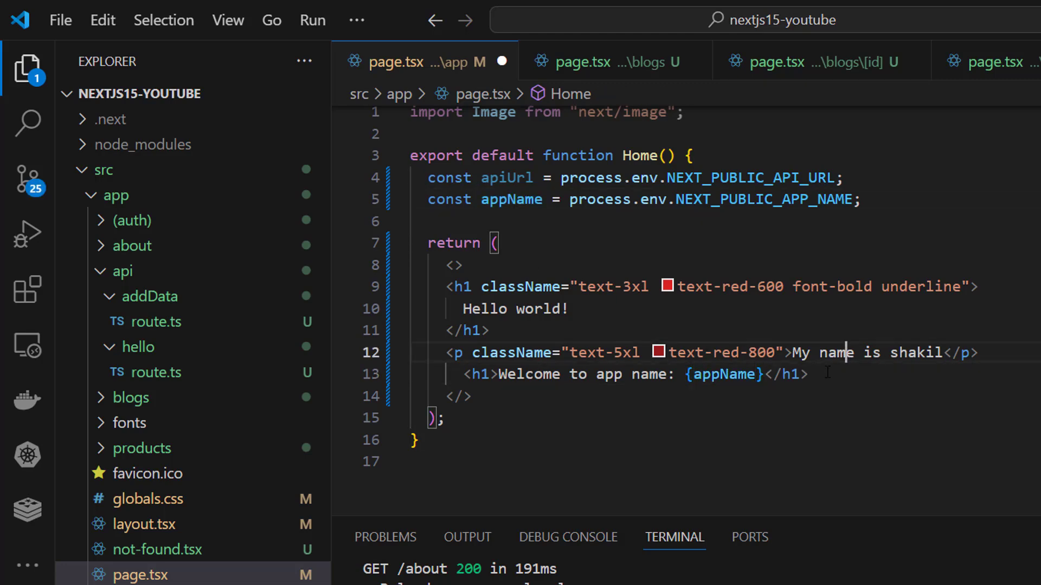
key(Enter)
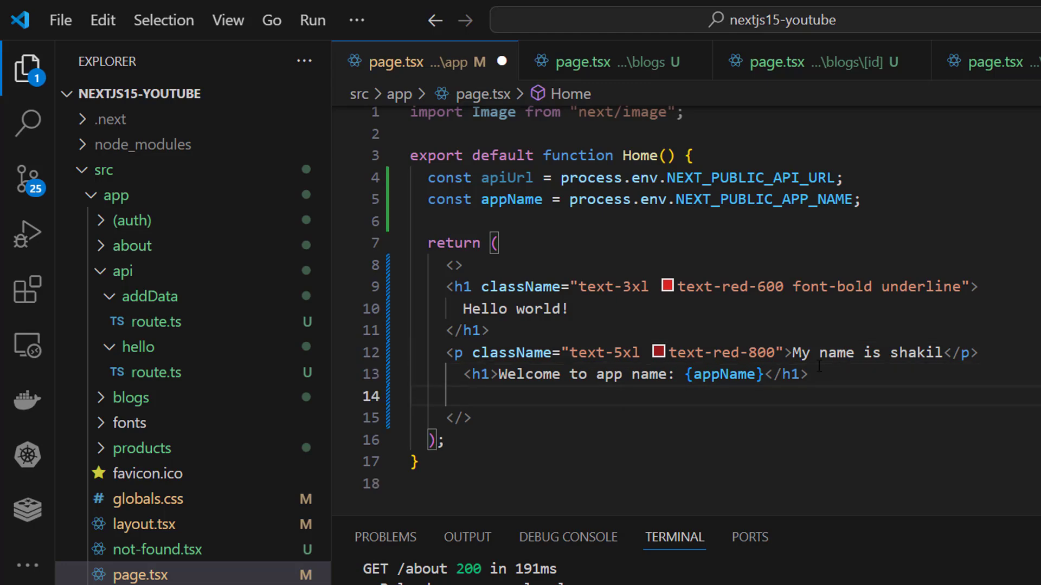
Step: Add a paragraph 'The API URL is: {apiUrl}' below the welcome heading
text(<)
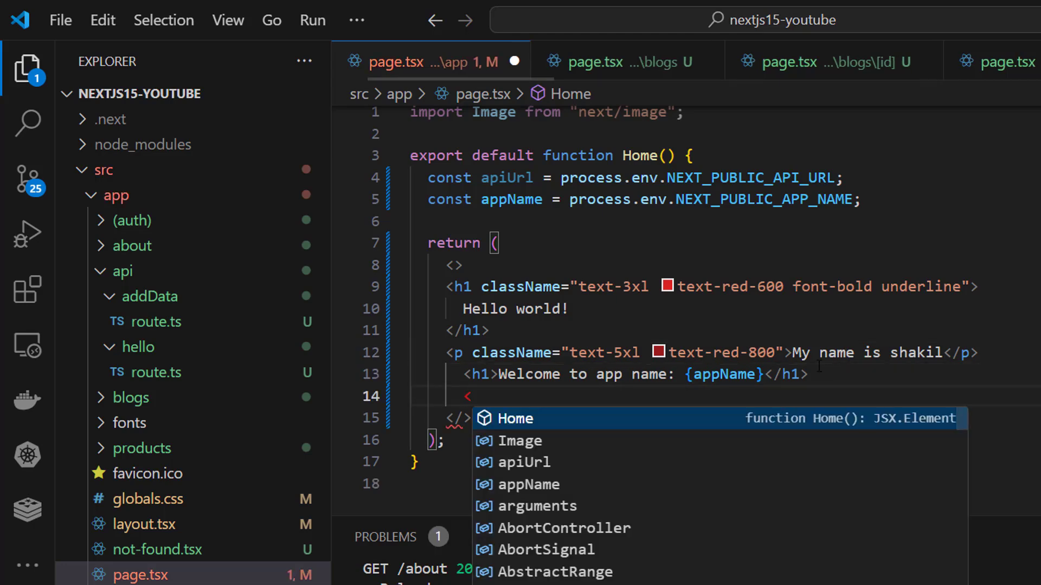
text(p)
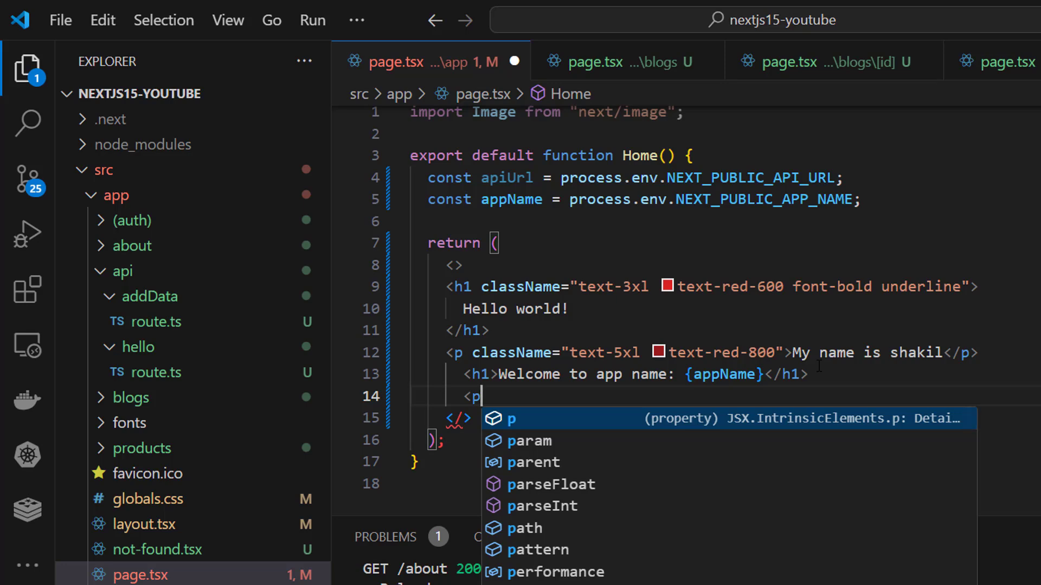
text(>The </p>)
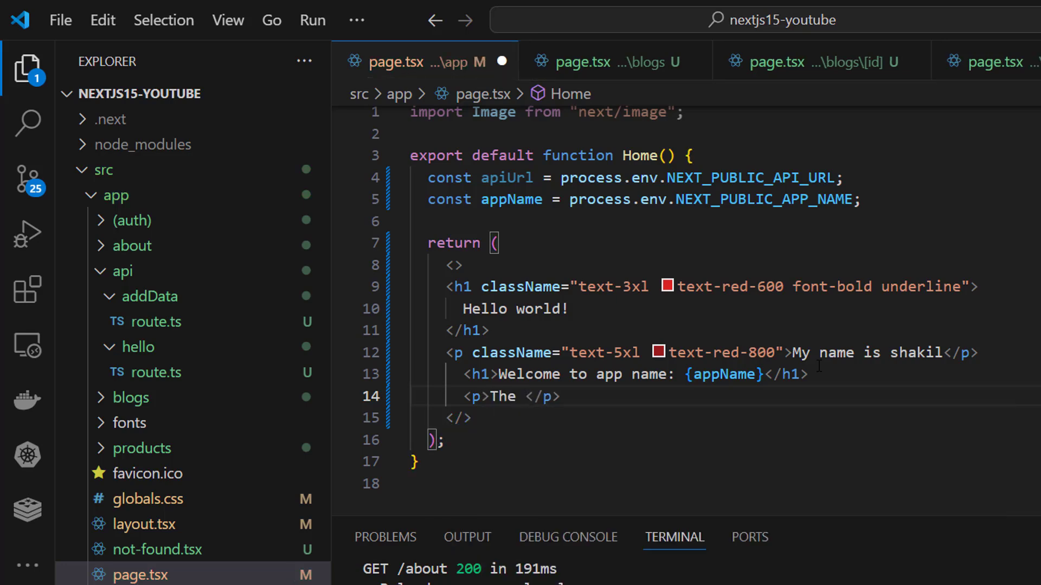
text(API URL is:)
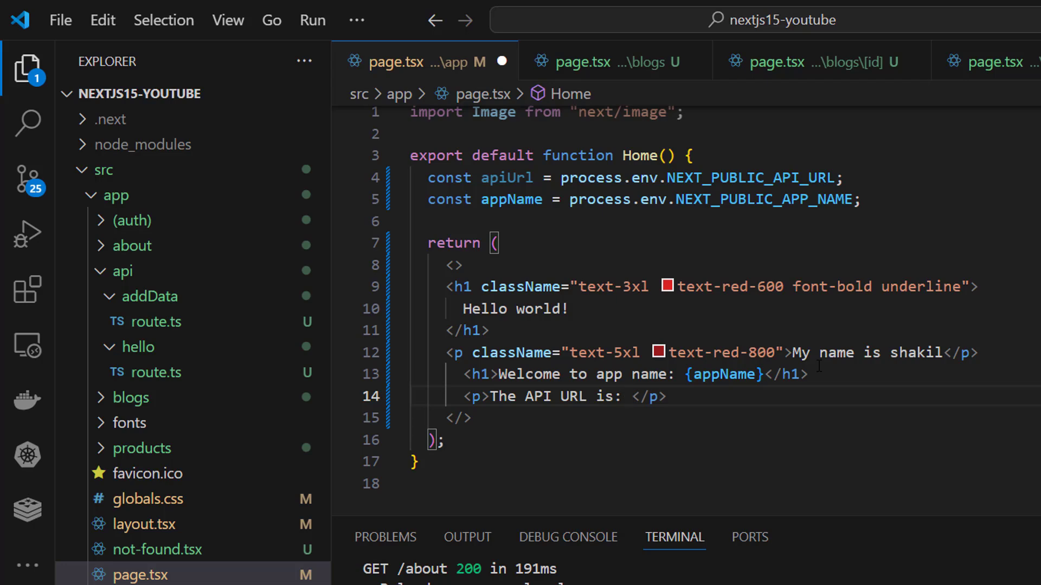
text({})
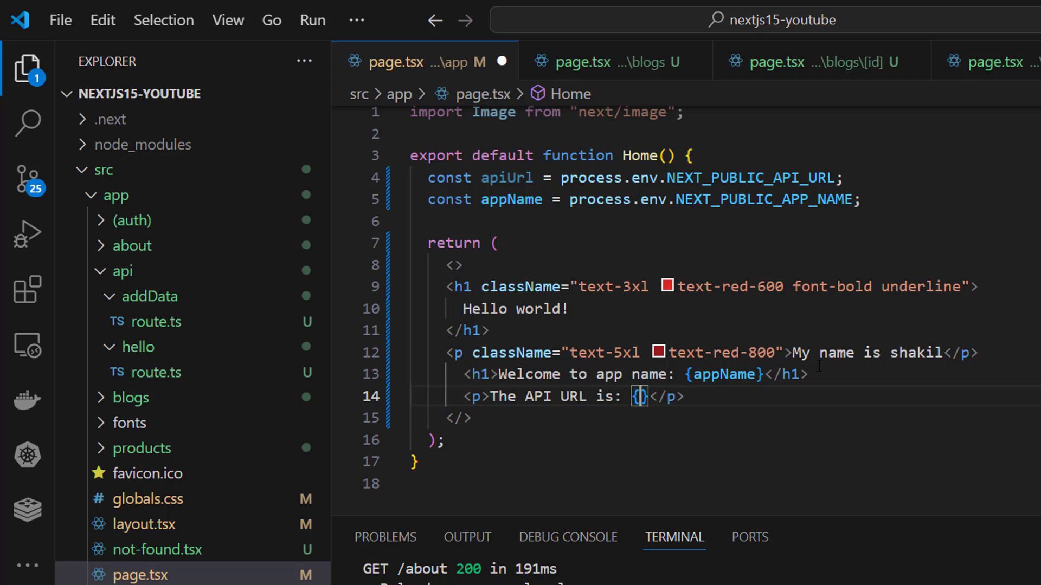
click(494, 242)
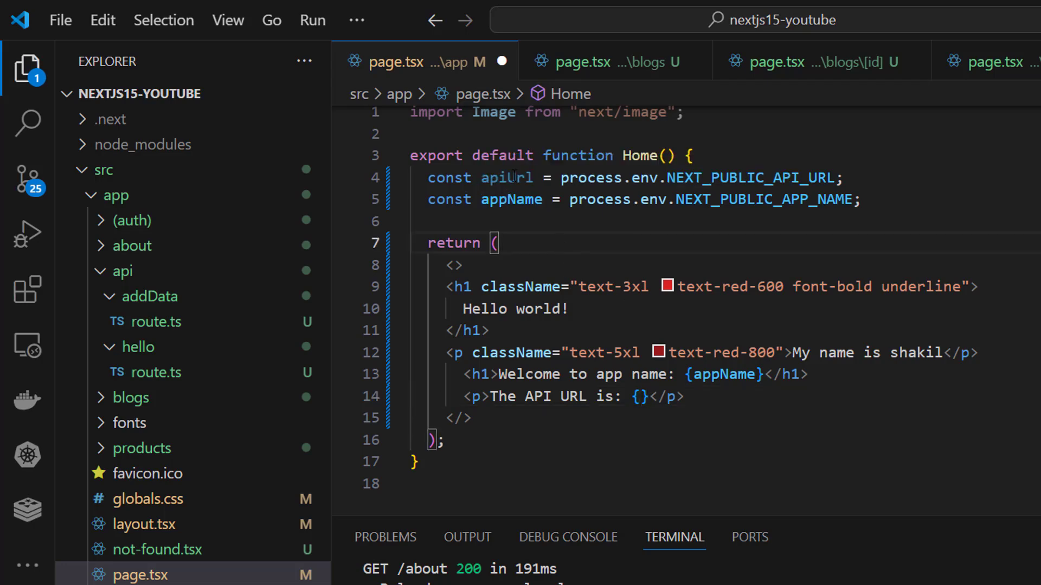
double_click(506, 176)
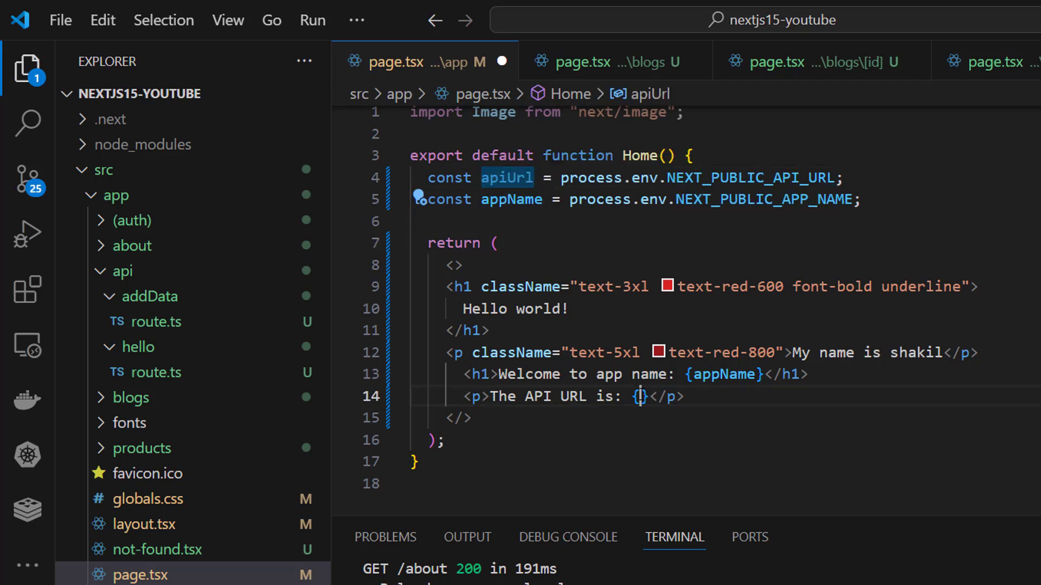
text(apiUrl)
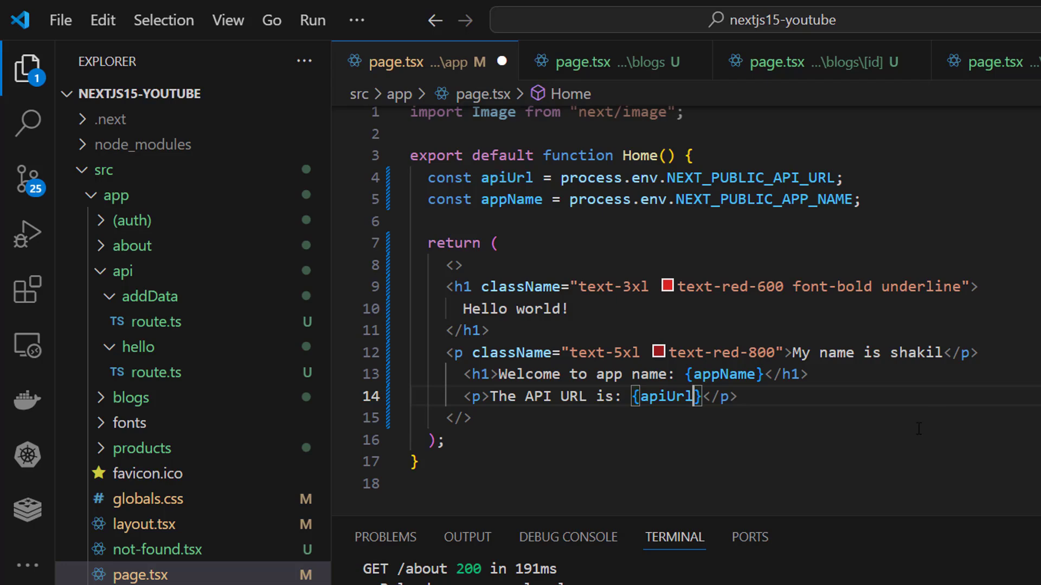
mouse_move(904, 434)
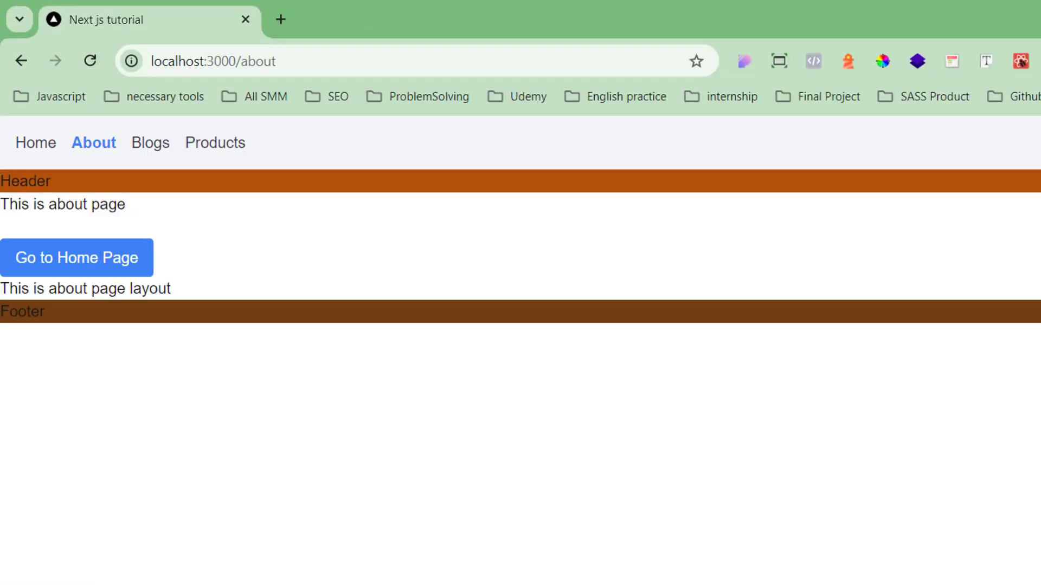
mouse_move(130, 122)
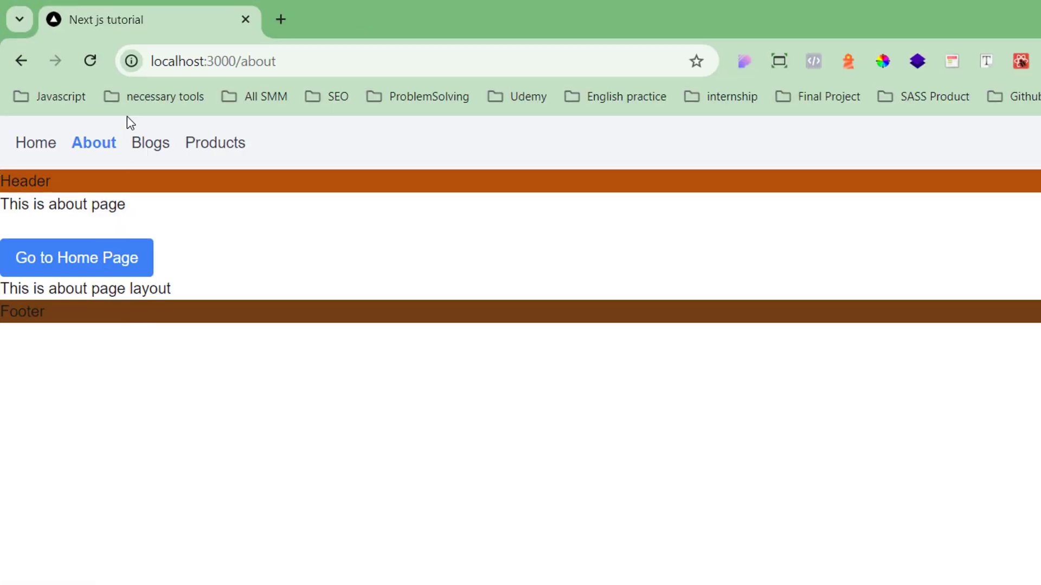
click(35, 143)
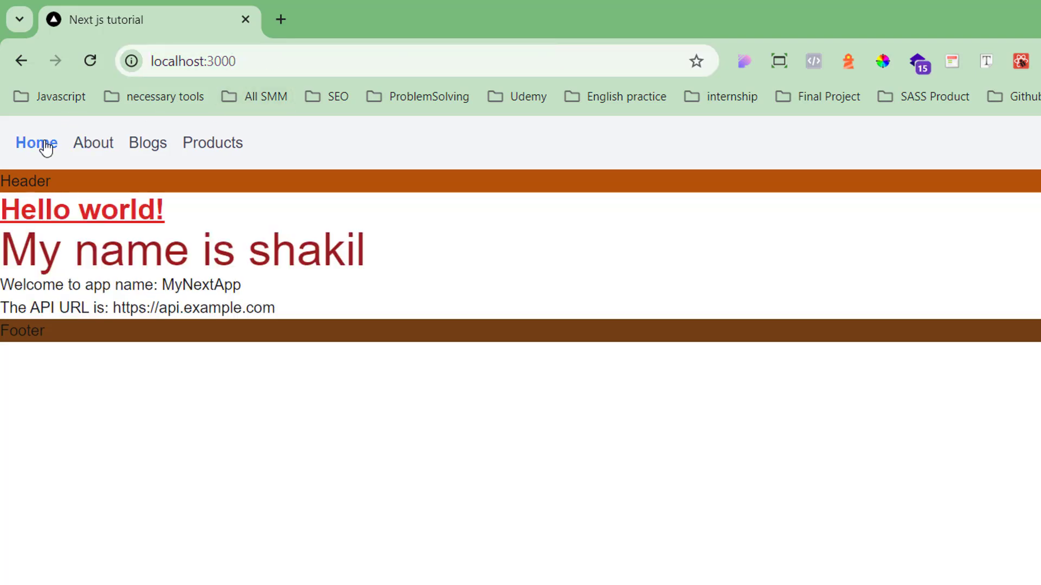
mouse_move(171, 284)
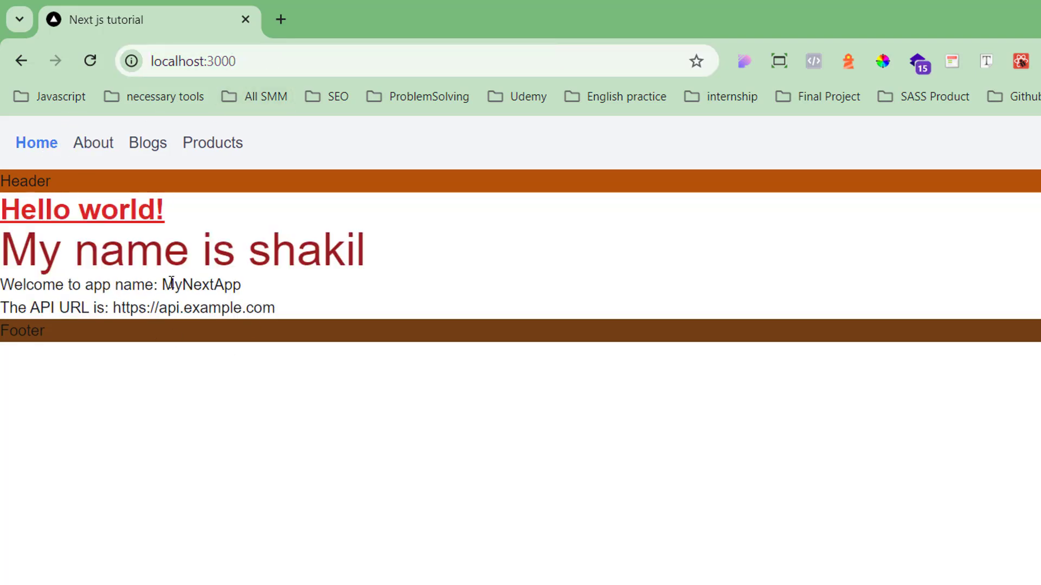
double_click(201, 285)
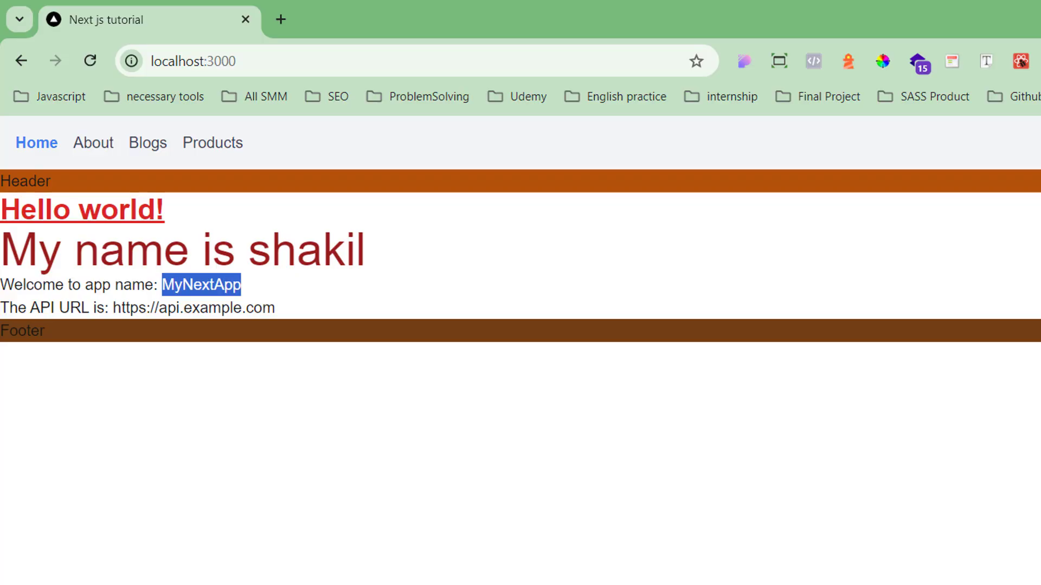
double_click(193, 306)
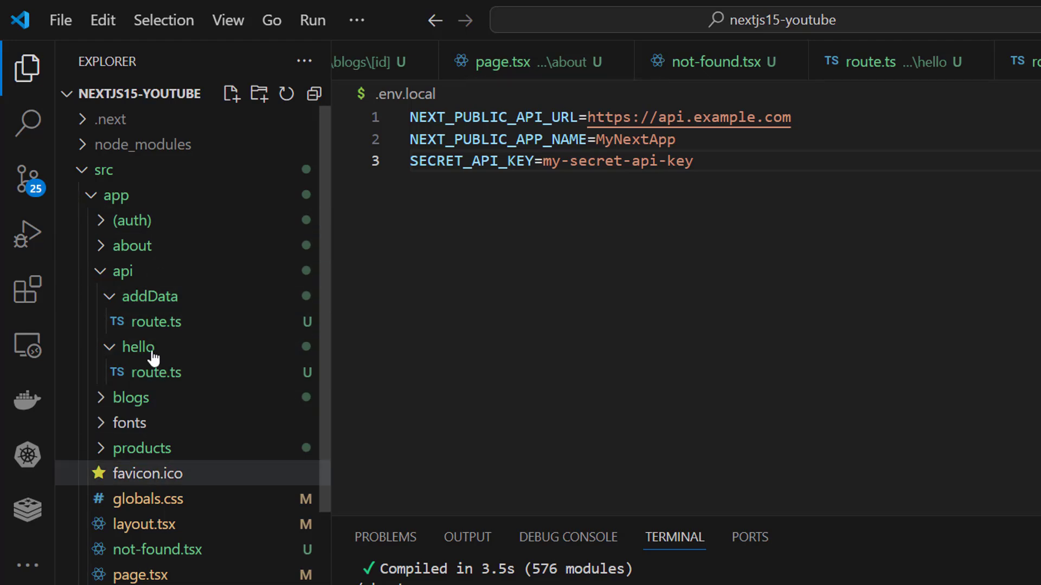
mouse_move(193, 550)
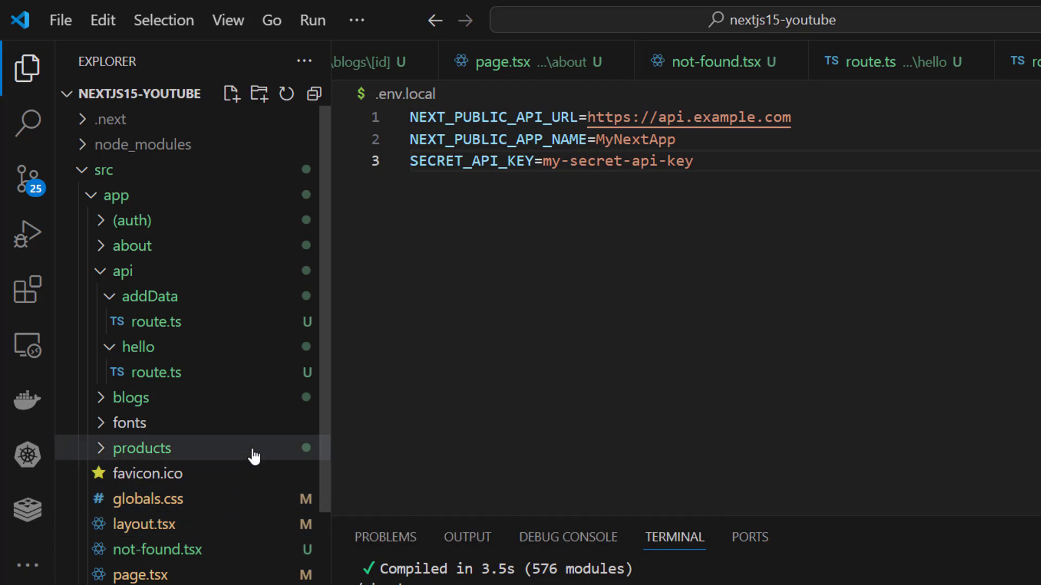
Step: Open route.ts under src/app/api/addData with its POST handler
click(159, 321)
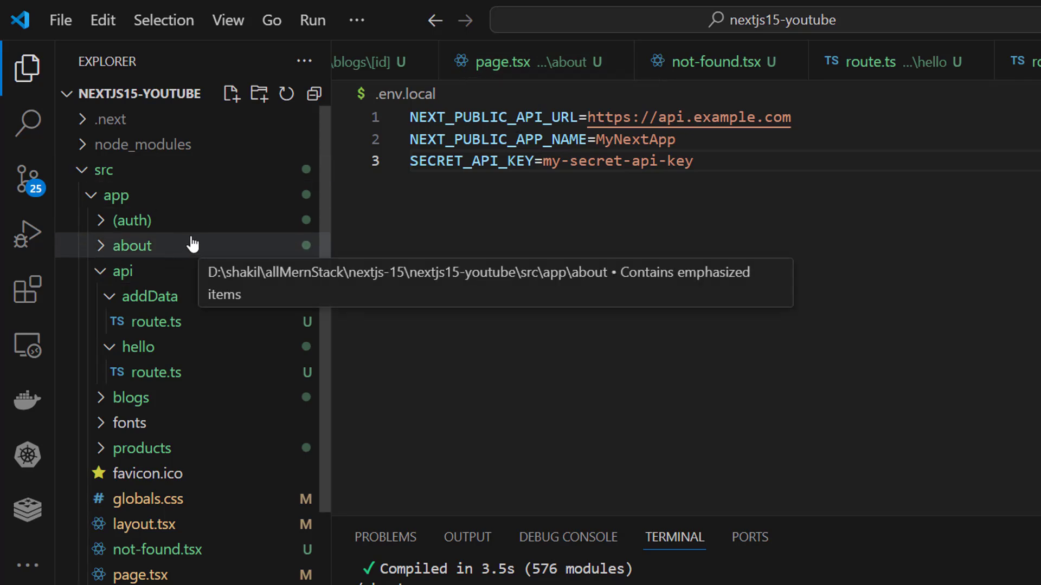
mouse_move(219, 294)
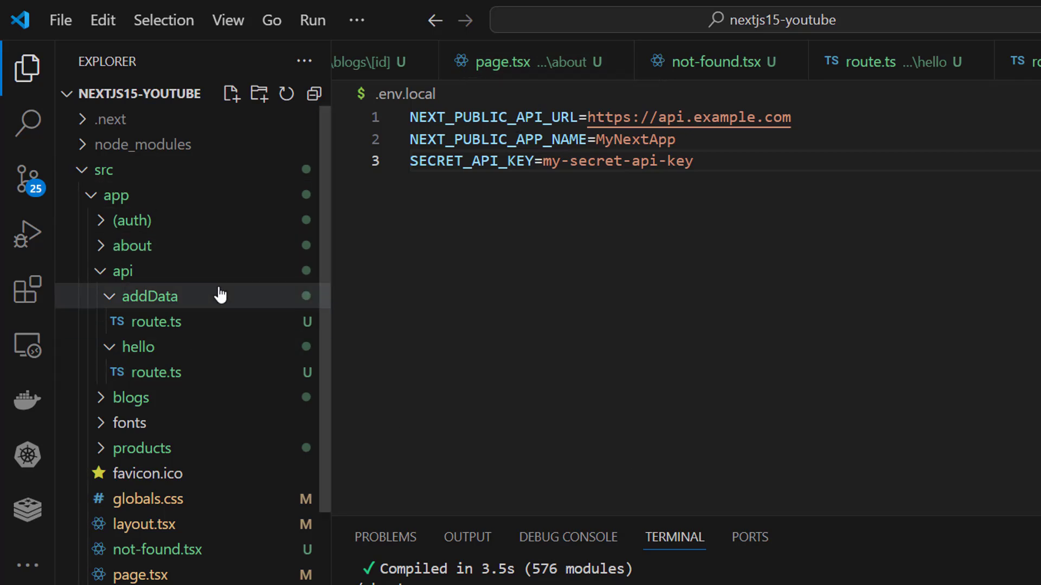
click(155, 321)
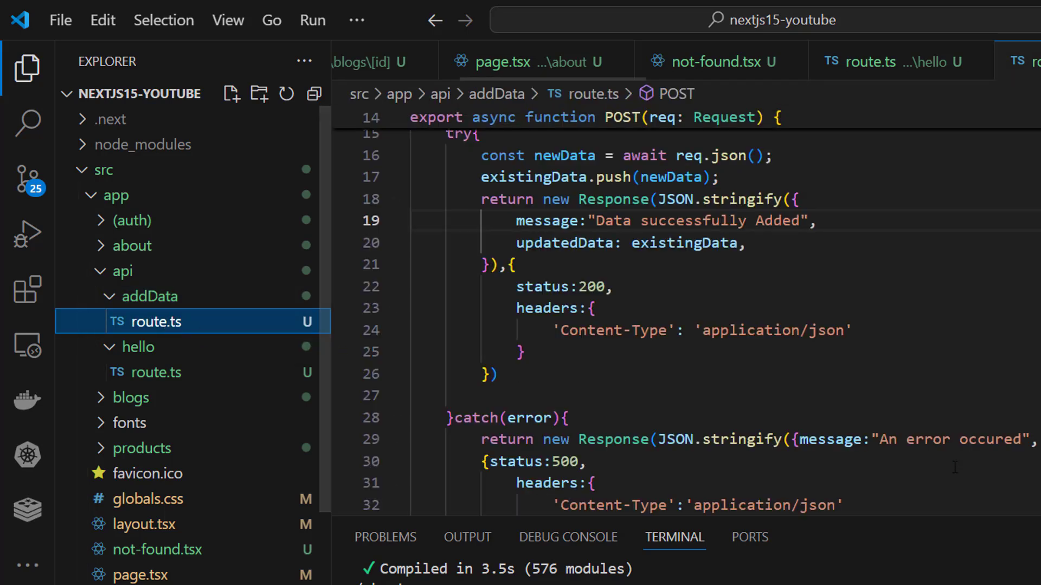